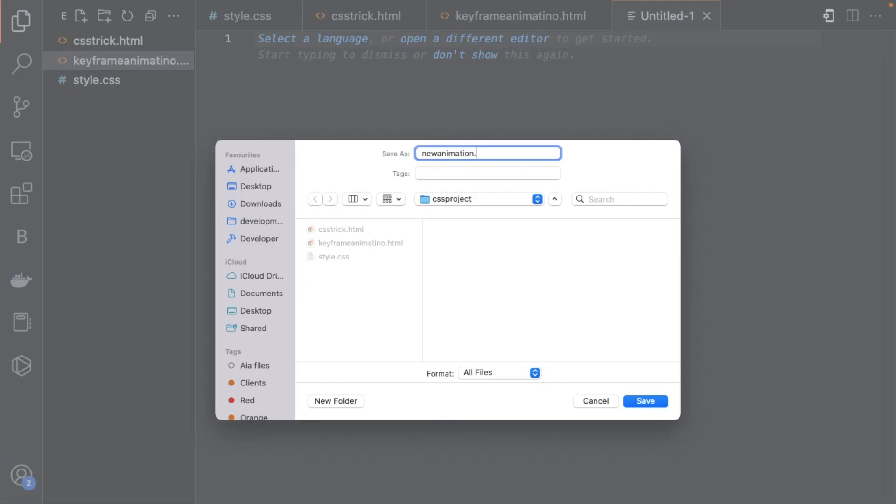
# Confirm saving the new file as newanimation.html in the cssproject folder.
pyautogui.click(645, 400)
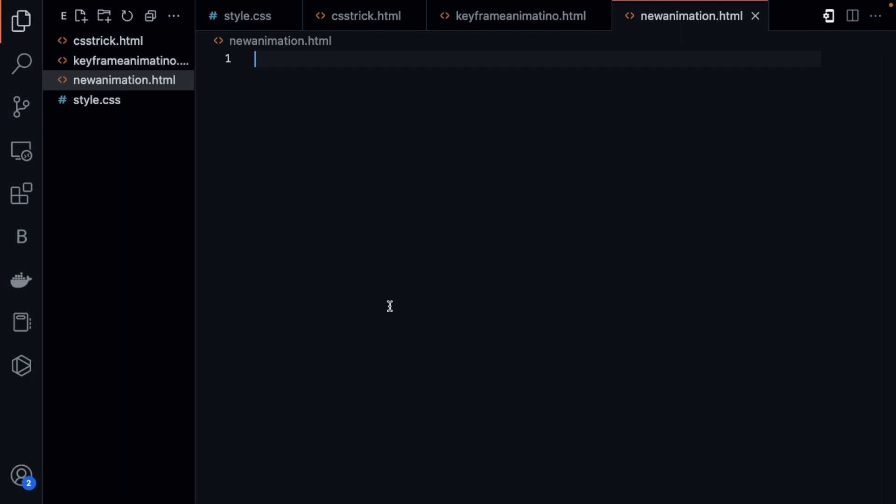
# Write an empty <div></div> with an h1 'Keframes Animation' heading above it.
pyautogui.write('<>')
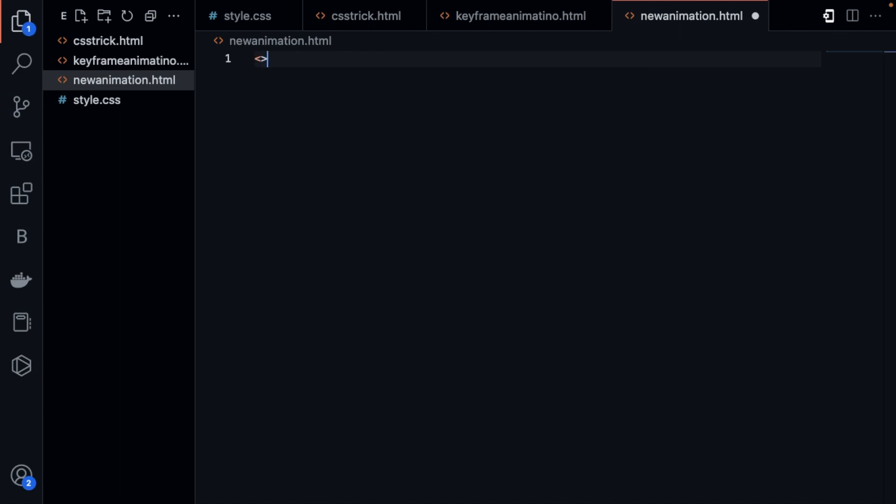
pyautogui.write('div')
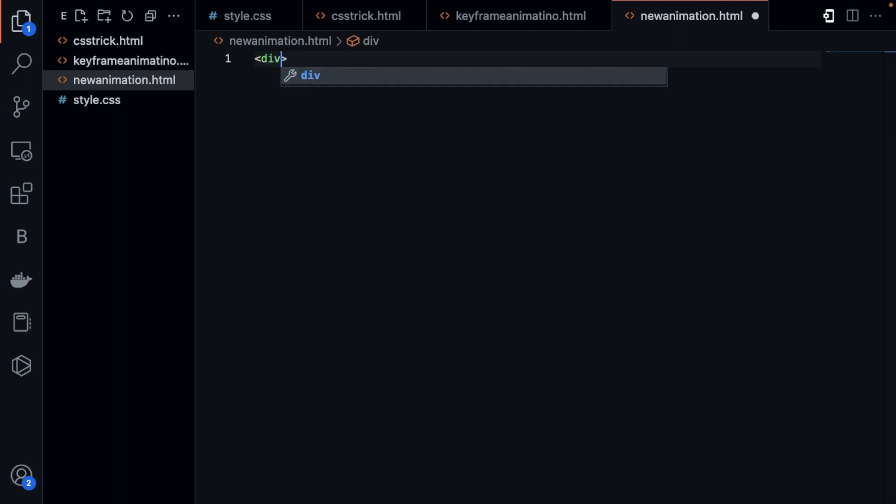
pyautogui.write('></div>')
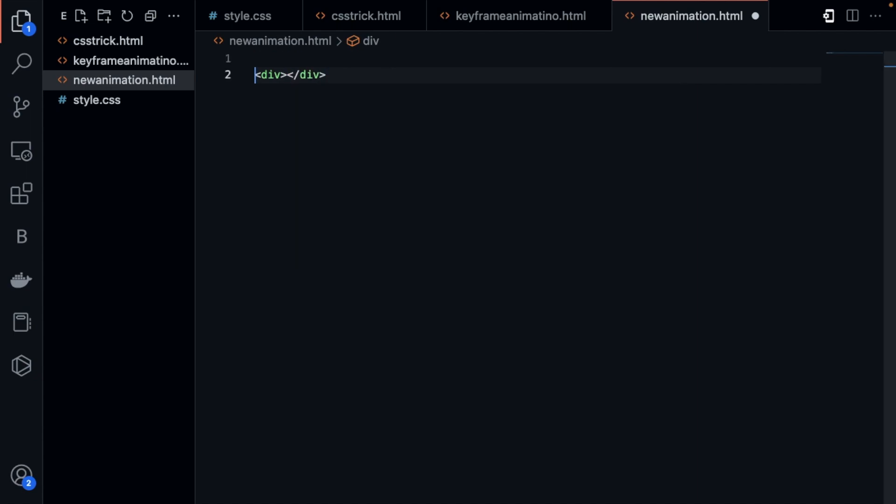
pyautogui.write('<h1></h1>')
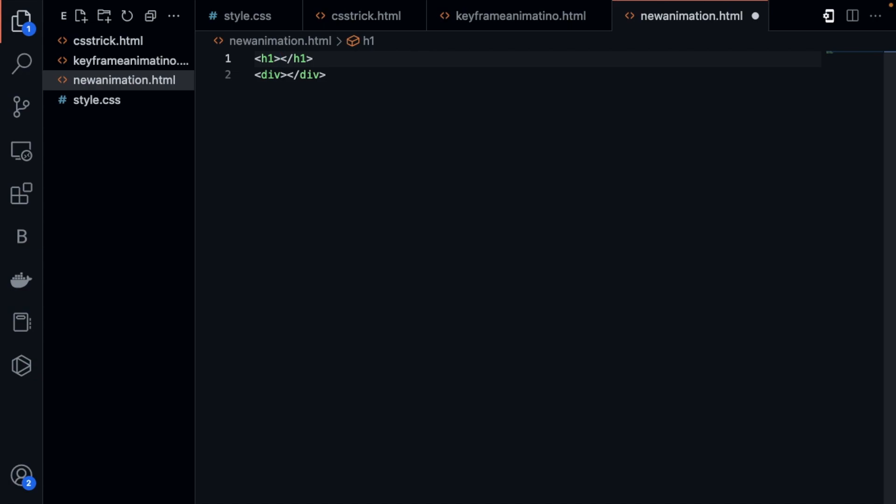
pyautogui.write('Keframes')
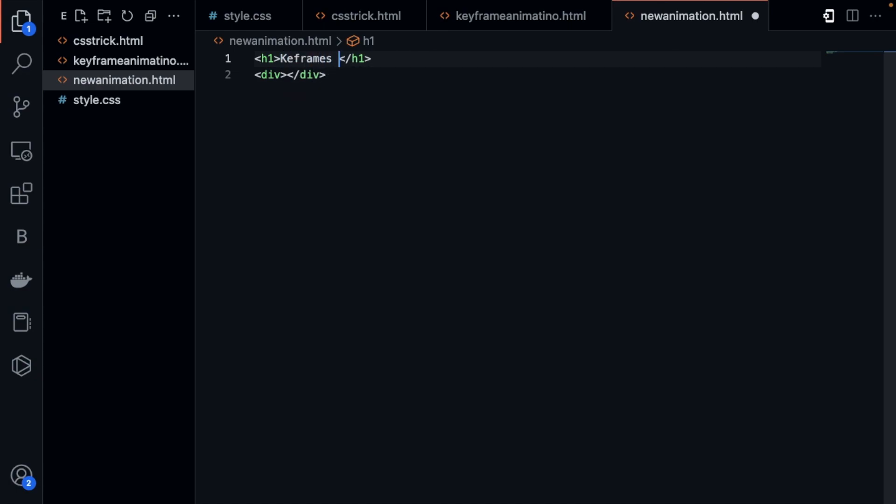
pyautogui.write('Animation')
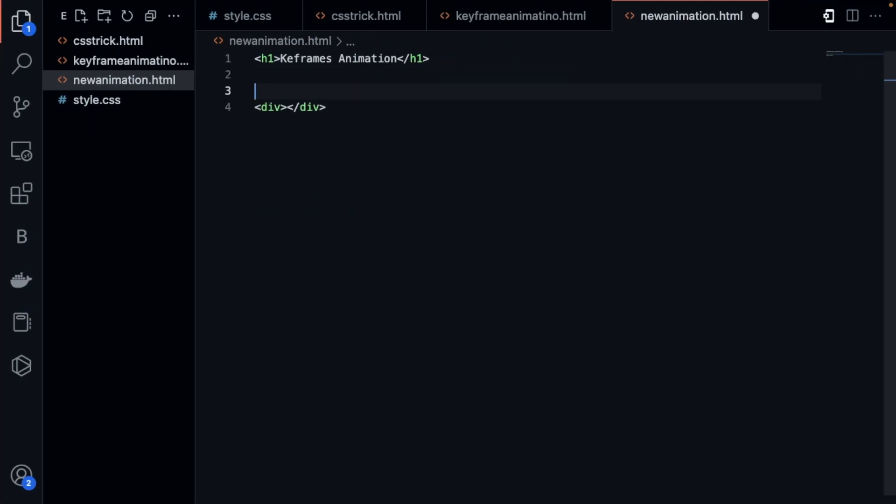
# Start a style block with a div rule of width 100px and height 100px.
pyautogui.write('<>')
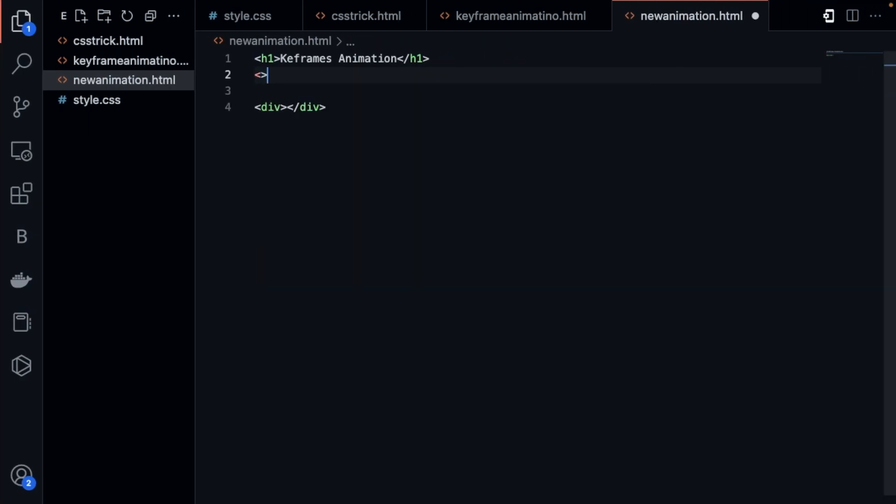
pyautogui.write('style')
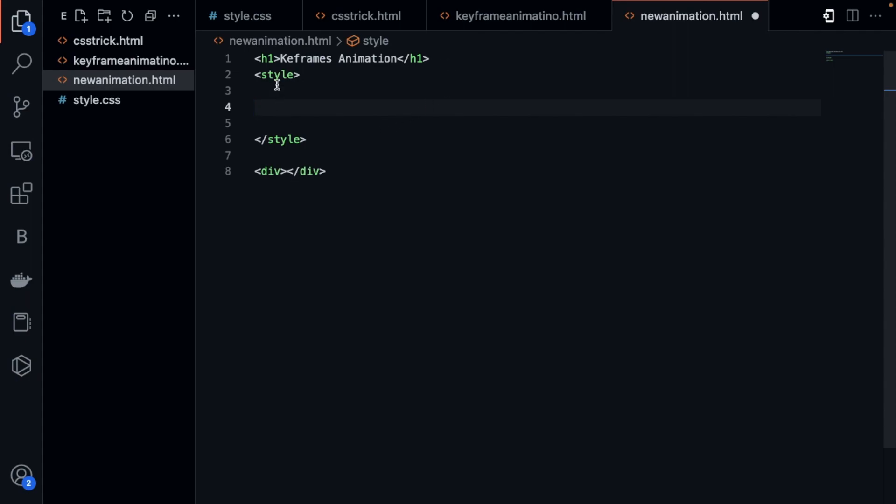
pyautogui.write('div')
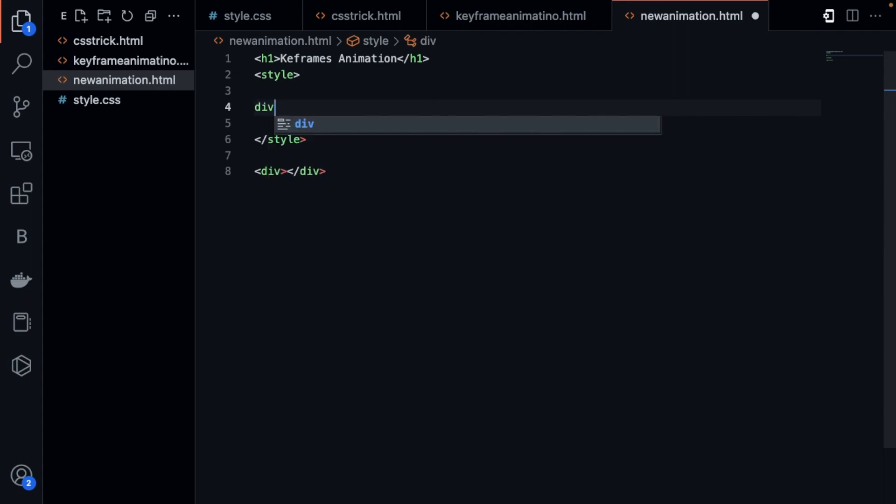
pyautogui.write('{')
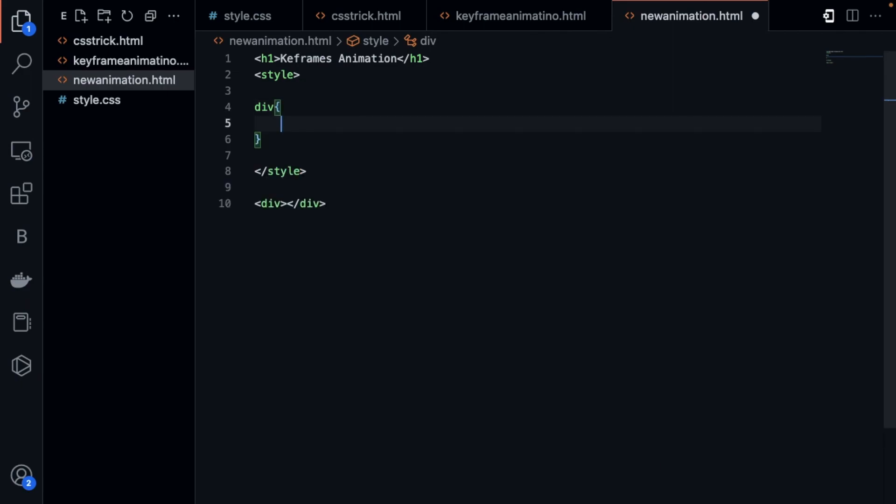
pyautogui.write('width:')
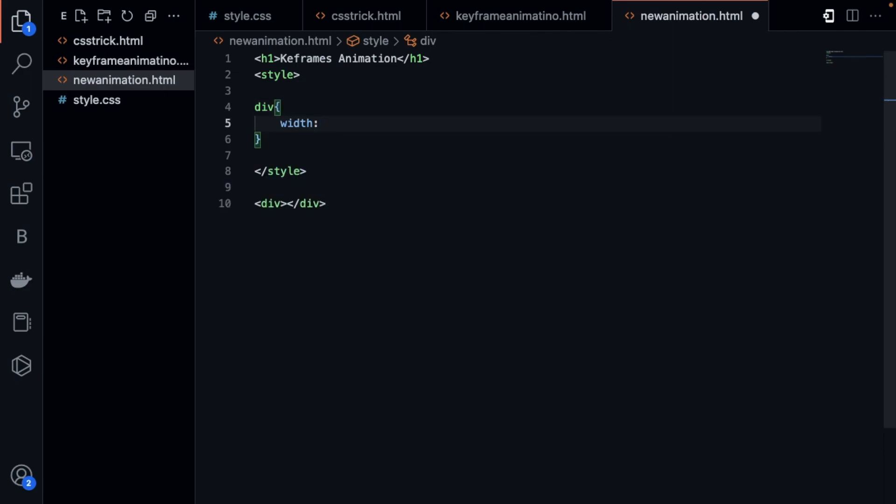
pyautogui.write('100px;')
pyautogui.write('height: ;')
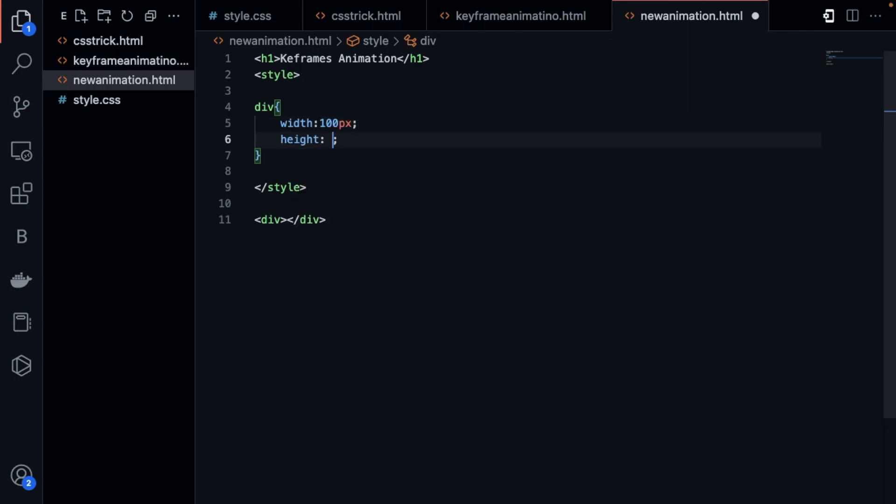
pyautogui.write('100px;')
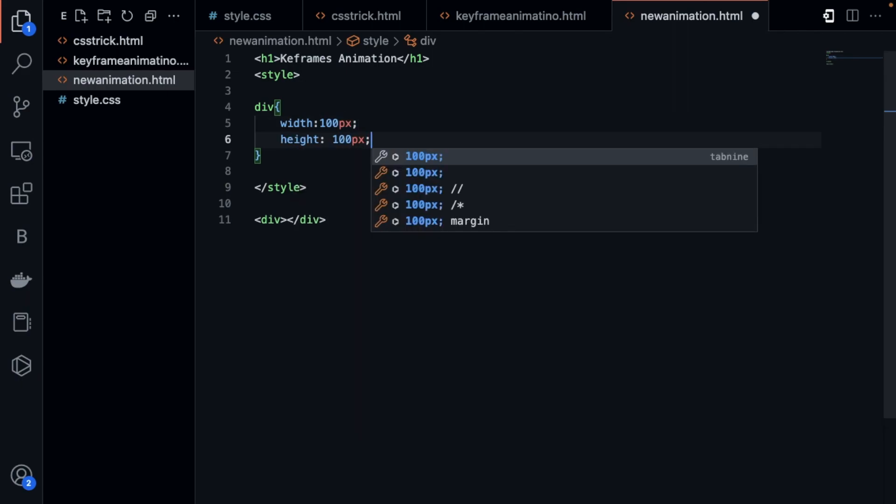
# Give the div a red background and position: relative, closing the rule.
pyautogui.press('Enter')
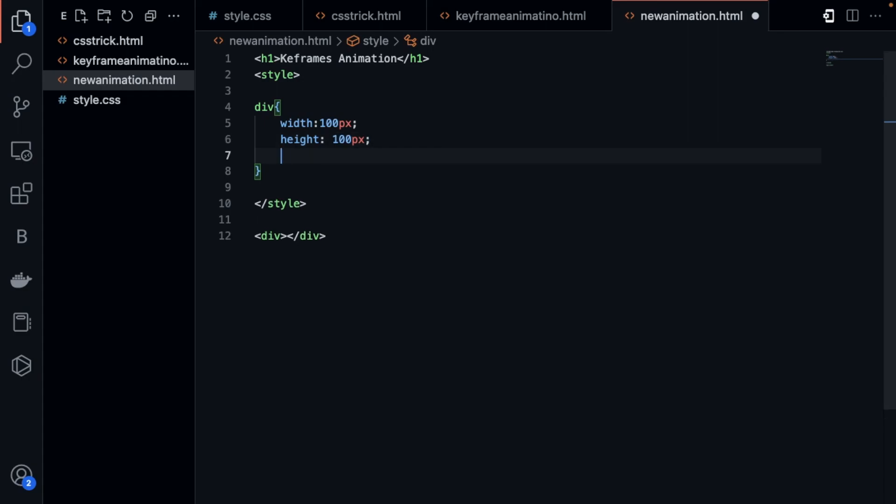
pyautogui.write('background')
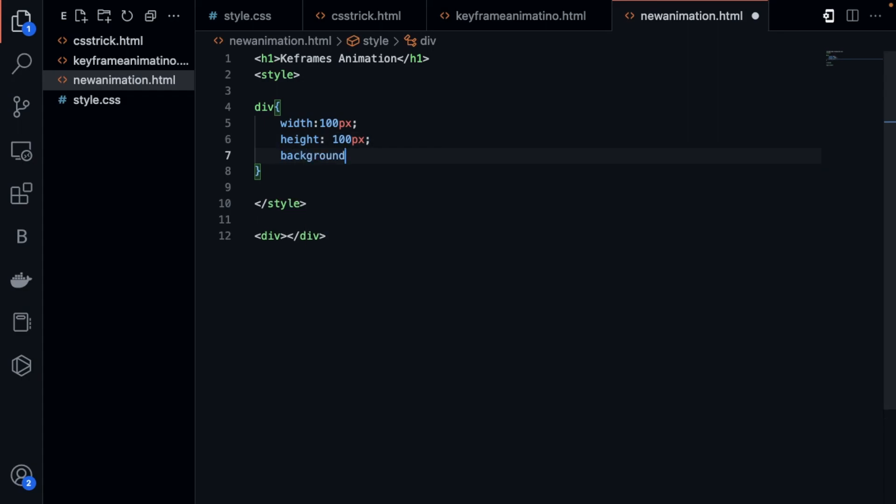
pyautogui.write(':red')
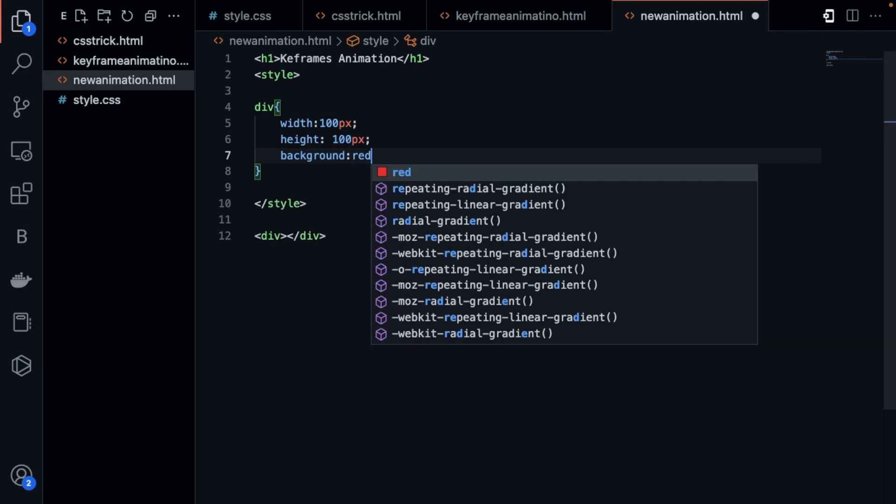
pyautogui.write(';')
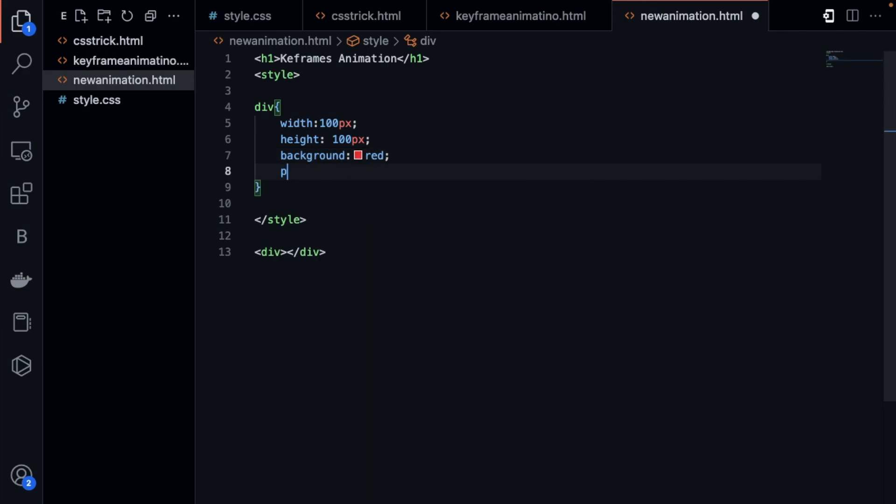
pyautogui.write('position: relative;')
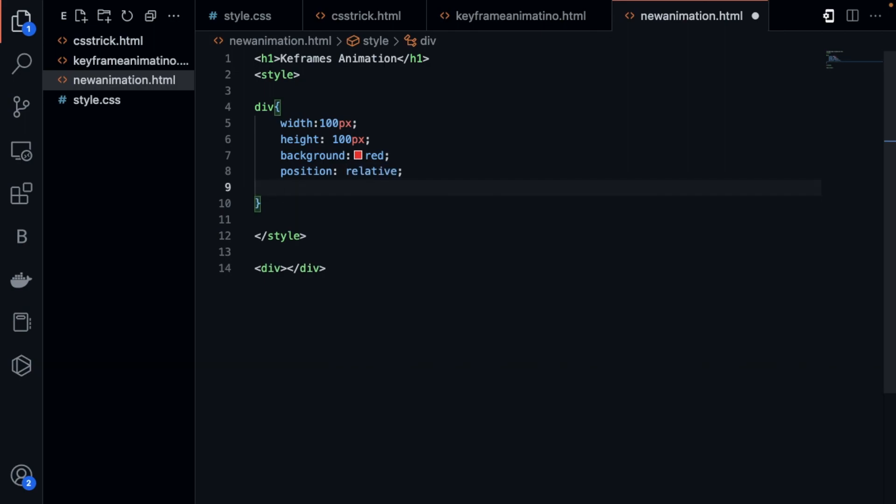
pyautogui.press('Enter')
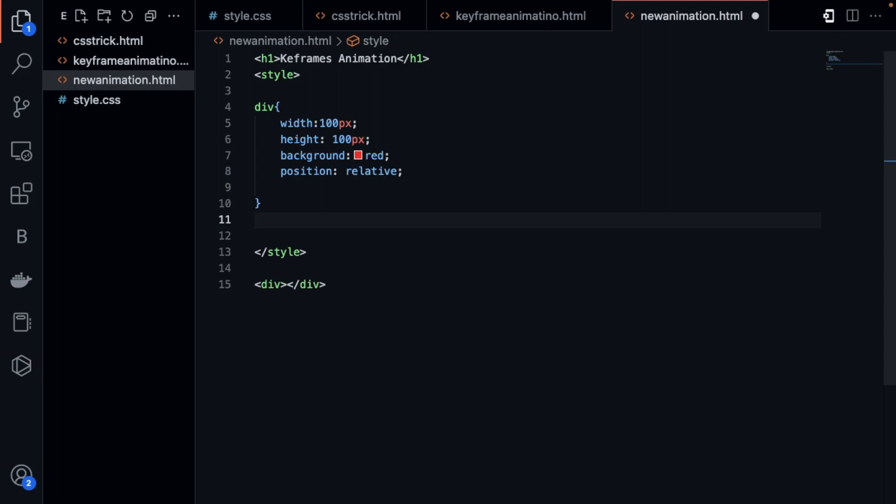
pyautogui.write('@ke')
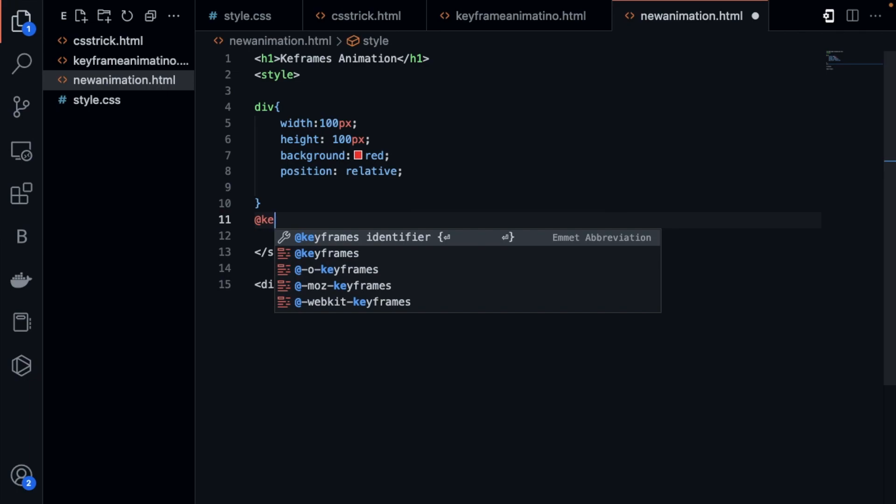
pyautogui.press('Enter')
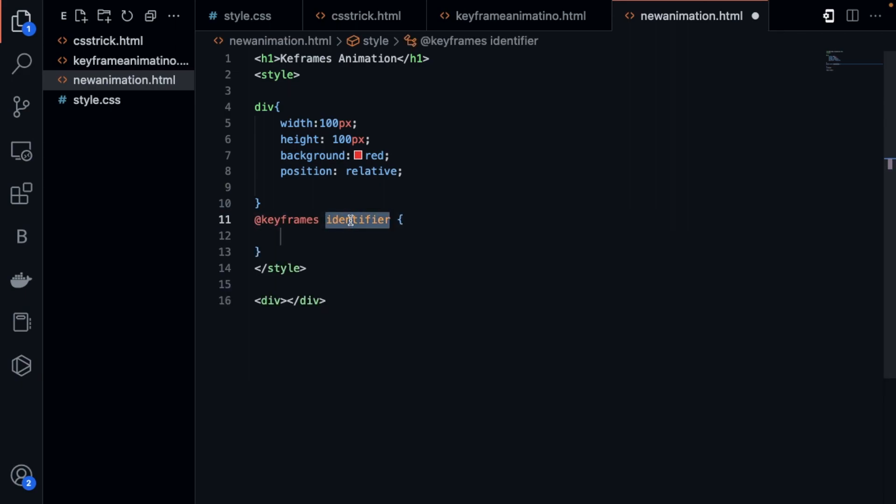
pyautogui.write('myanimation')
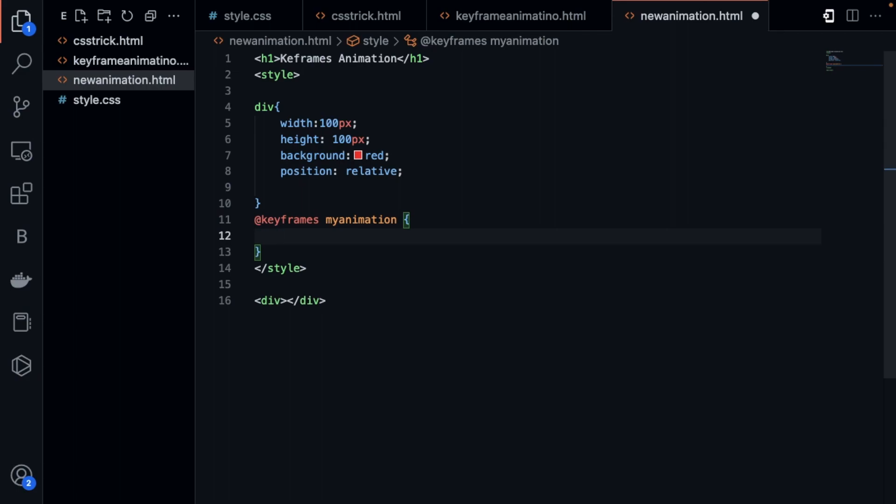
# Define the 0% keyframe with top: 0px, background: red and width: 100px.
pyautogui.write('0')
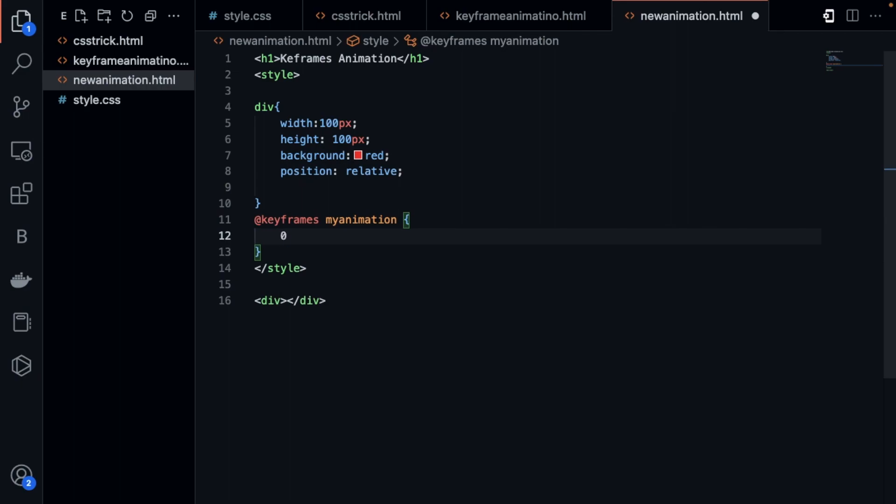
pyautogui.write('% {')
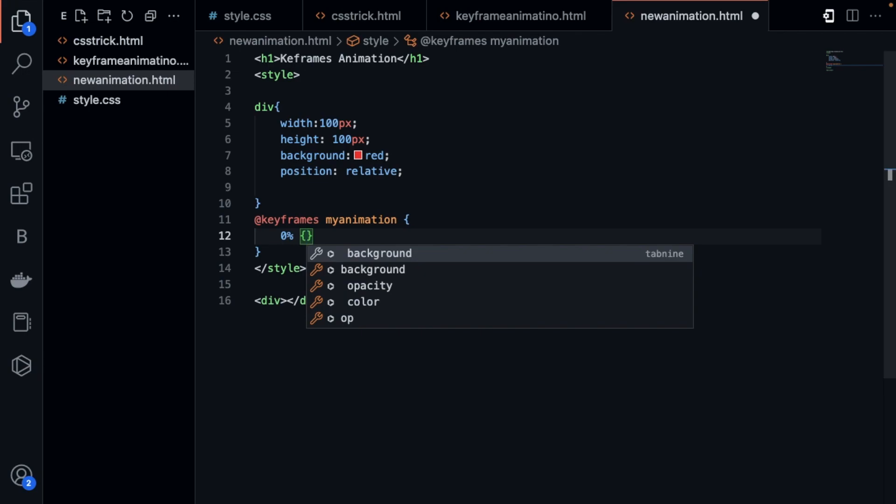
pyautogui.write('top')
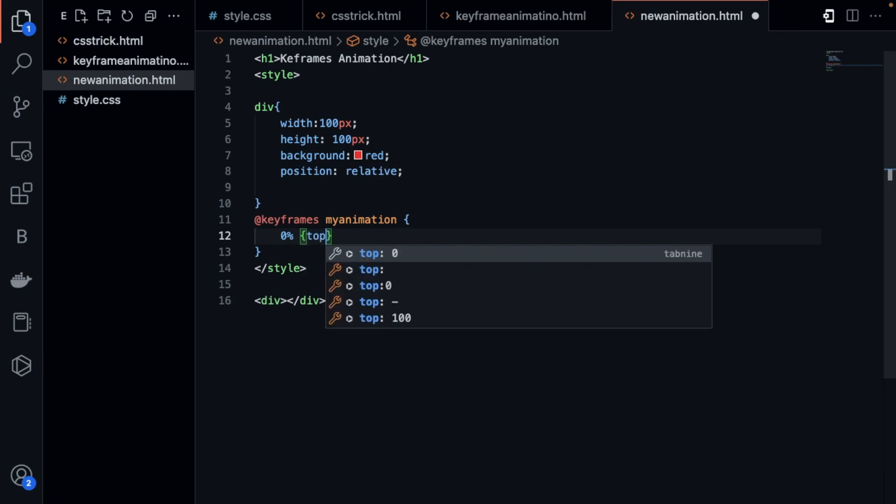
pyautogui.write(': 0px')
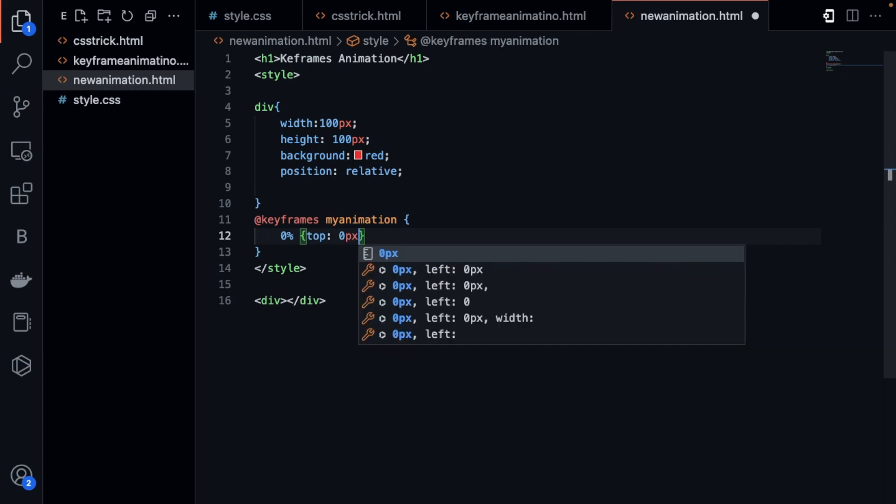
pyautogui.write('; back')
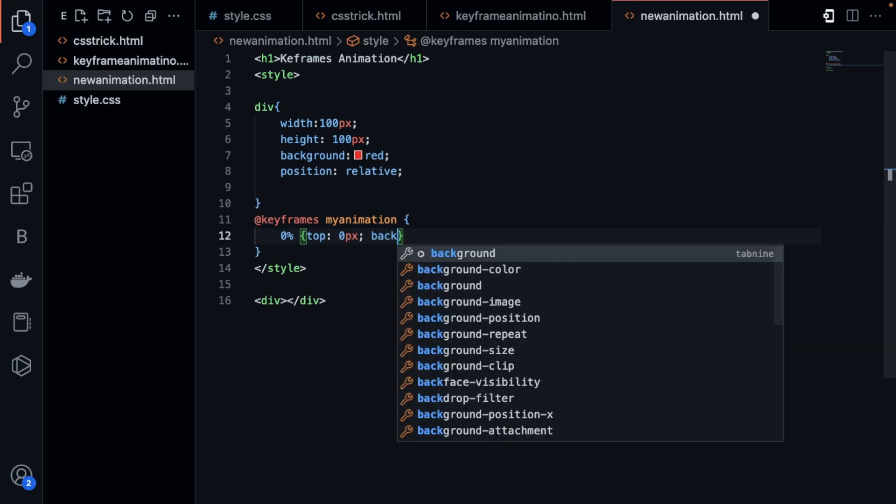
pyautogui.write('ground')
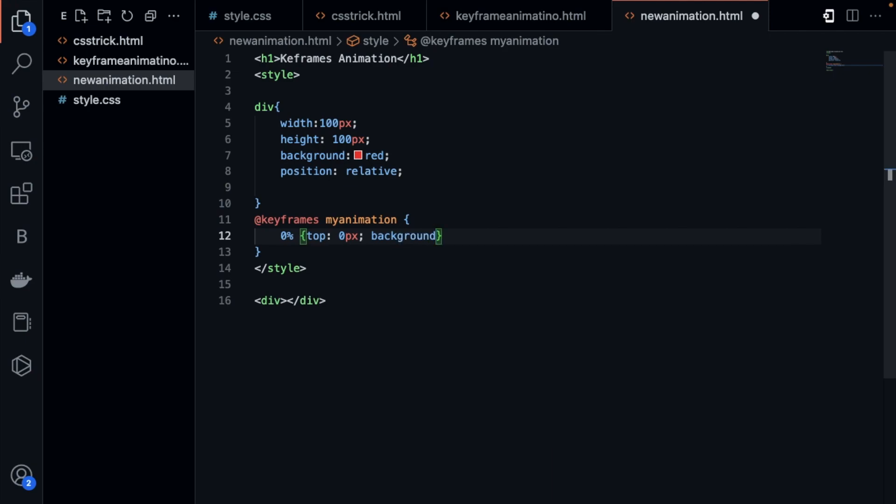
pyautogui.write(': red')
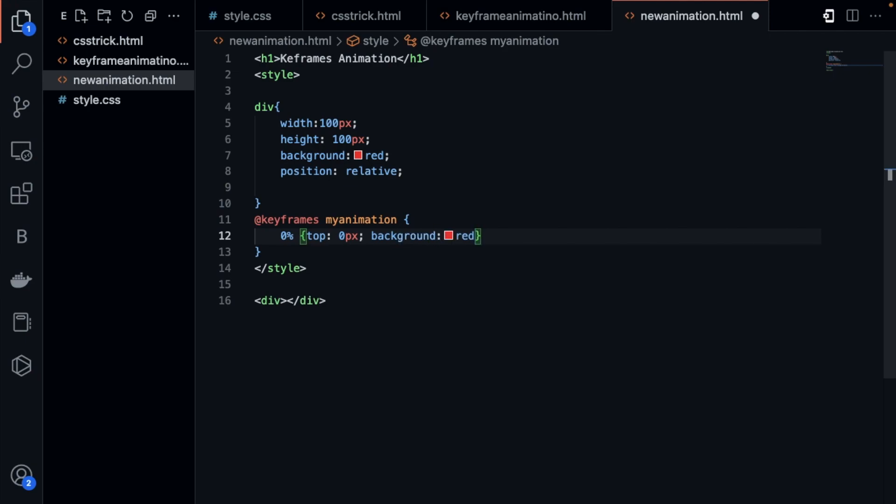
pyautogui.write(';')
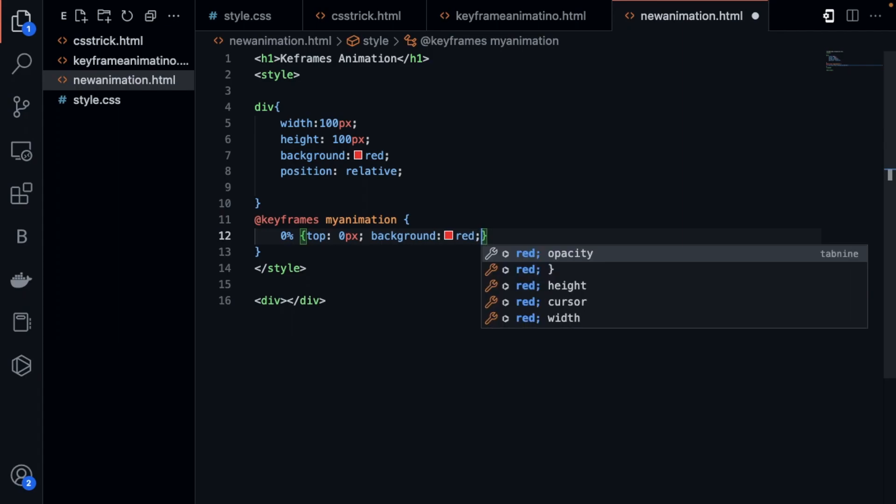
pyautogui.write('width:100px')
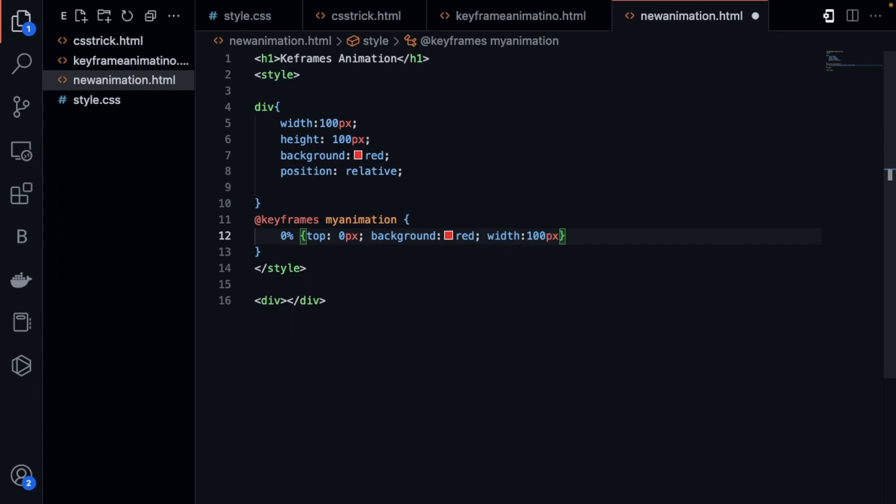
pyautogui.write(';')
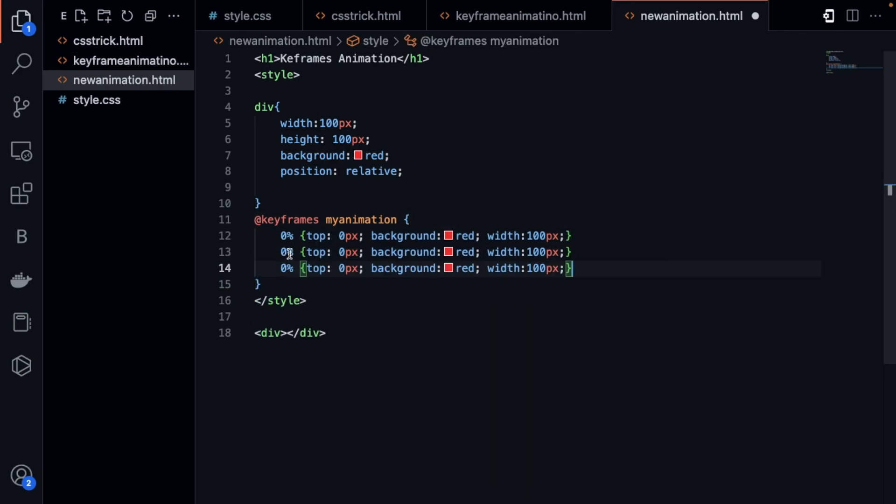
# Turn the duplicated lines into 50% (top 50px) and 100% (top 100px, width 200px) keyframes.
pyautogui.write('5')
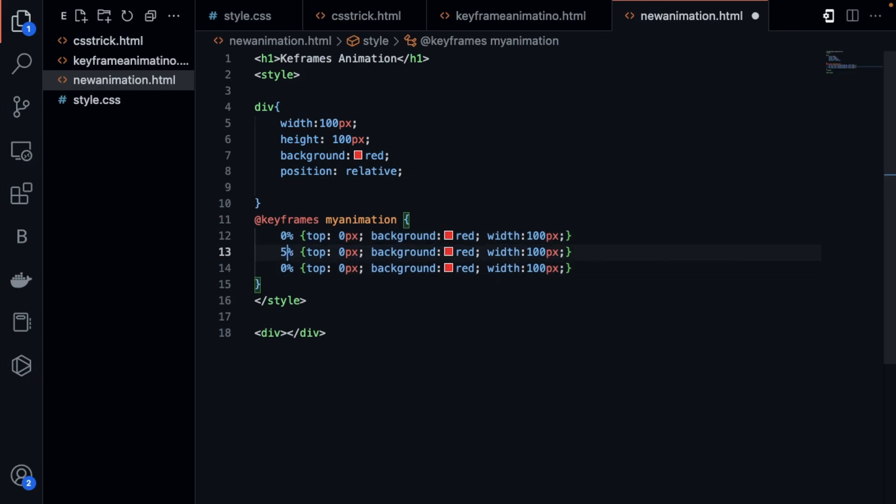
pyautogui.write('0')
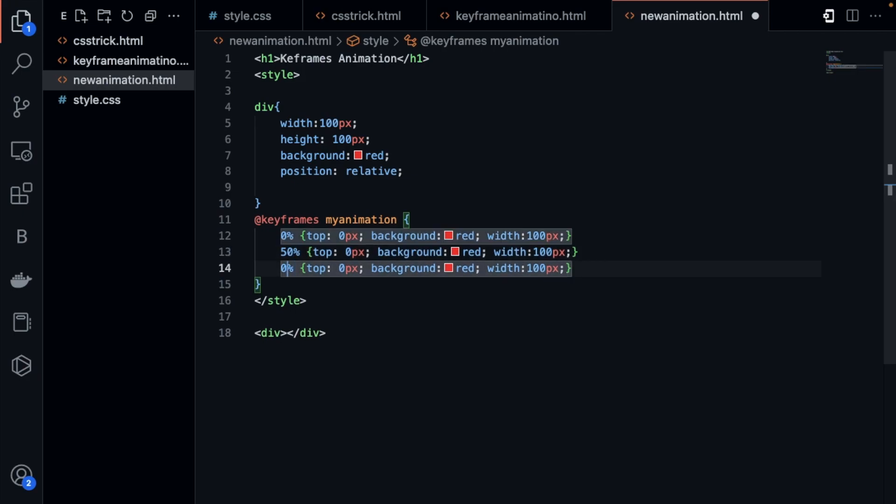
pyautogui.write('100')
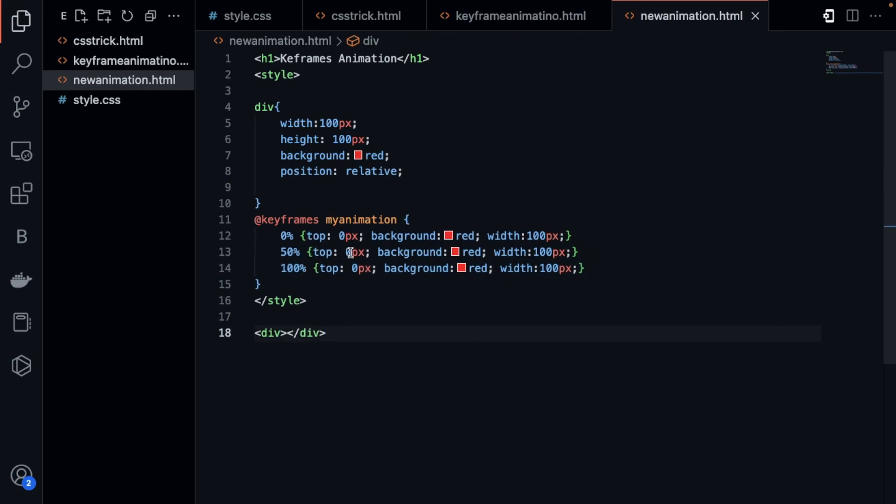
pyautogui.write('5')
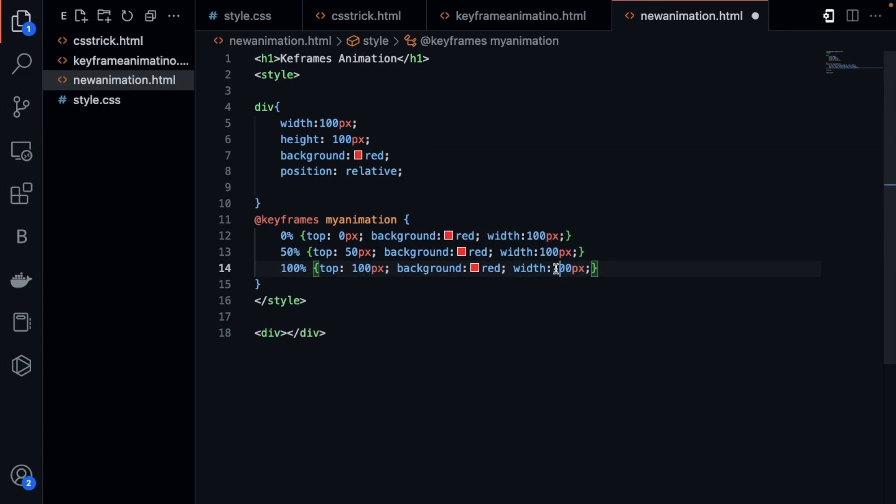
pyautogui.write('2')
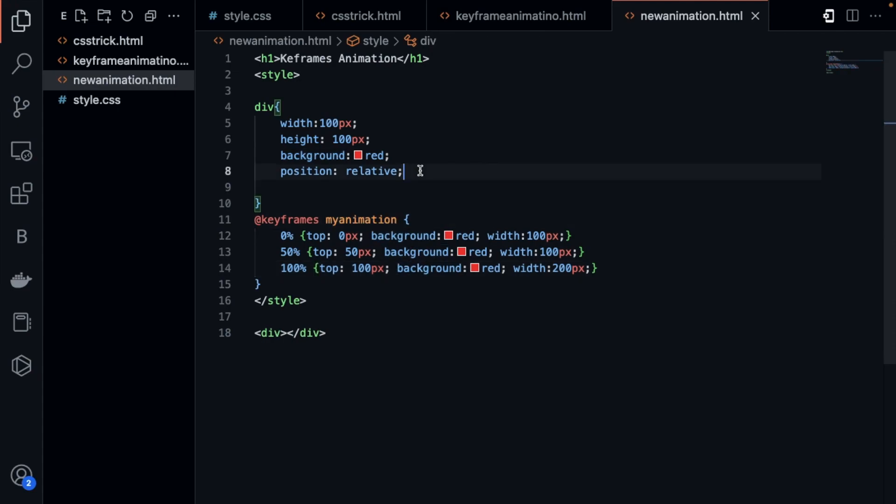
# Add animation: myanimation 5s to the div rule using the animation shorthand snippet.
pyautogui.write('anim')
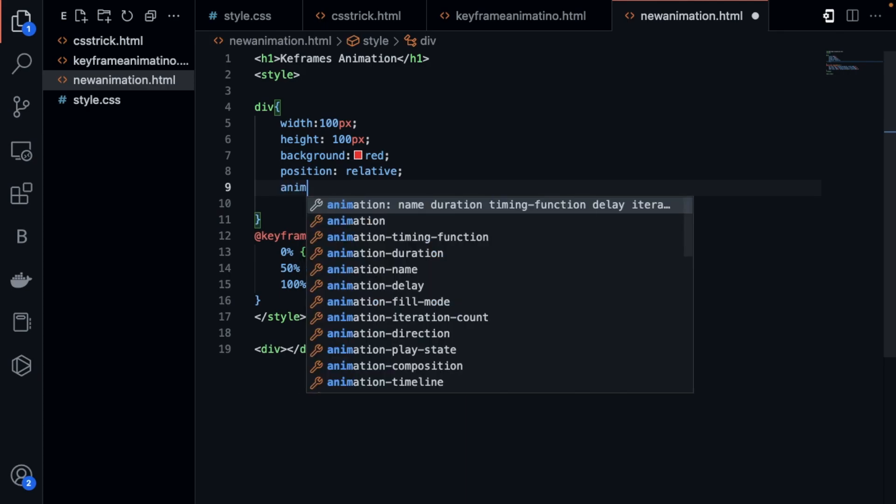
pyautogui.press('Tab')
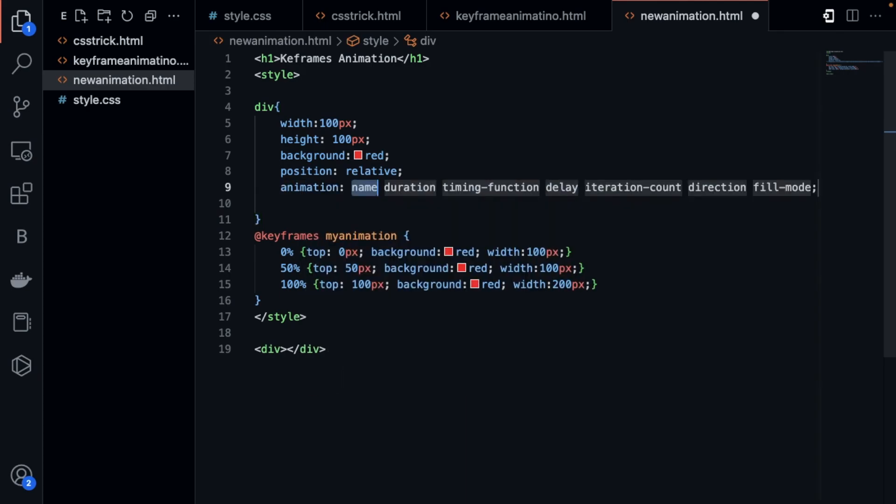
pyautogui.write('myanimation')
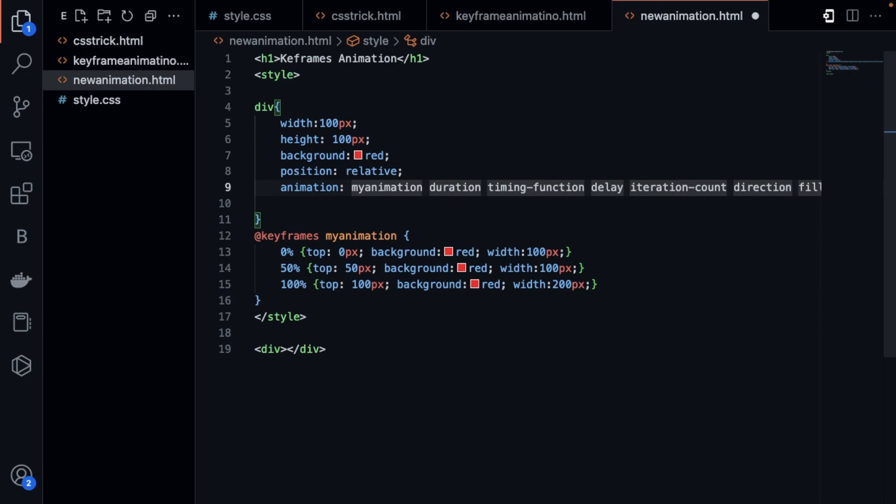
pyautogui.doubleClick(455, 188)
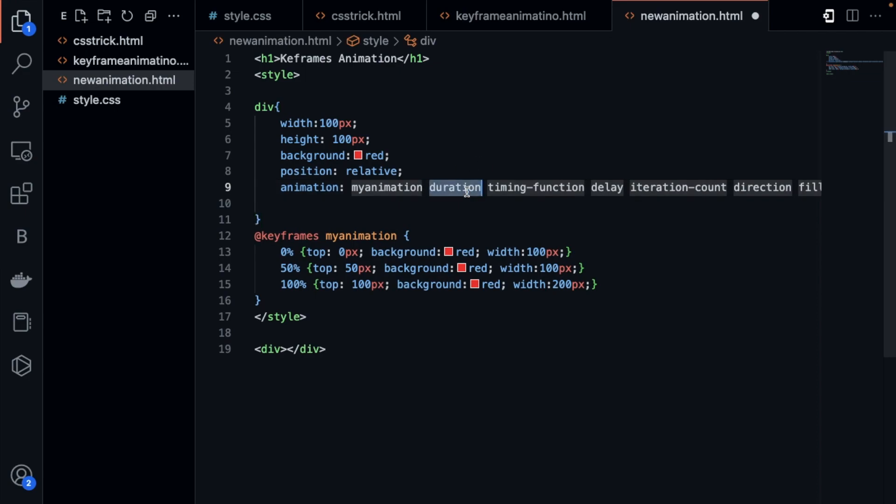
pyautogui.write('5s')
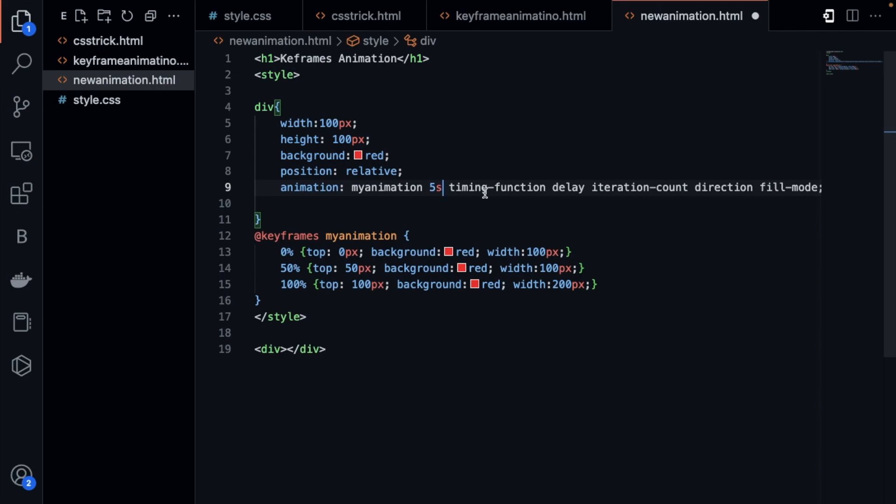
pyautogui.doubleClick(495, 188)
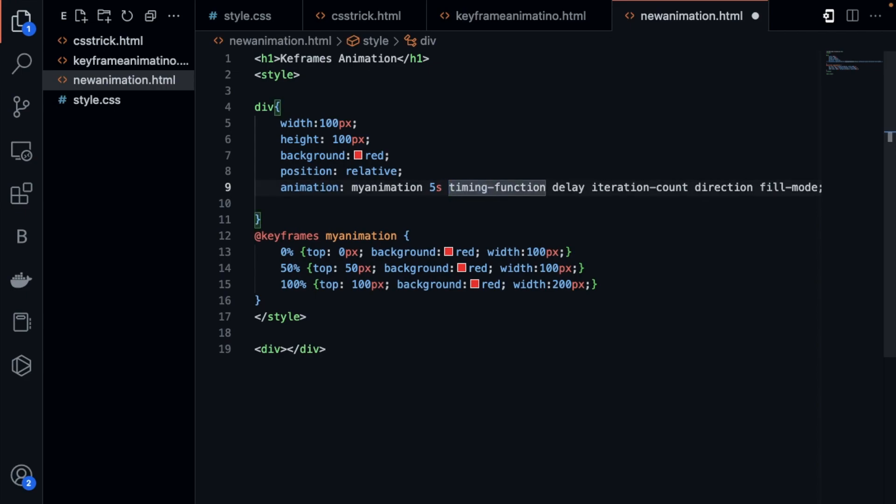
pyautogui.write('in')
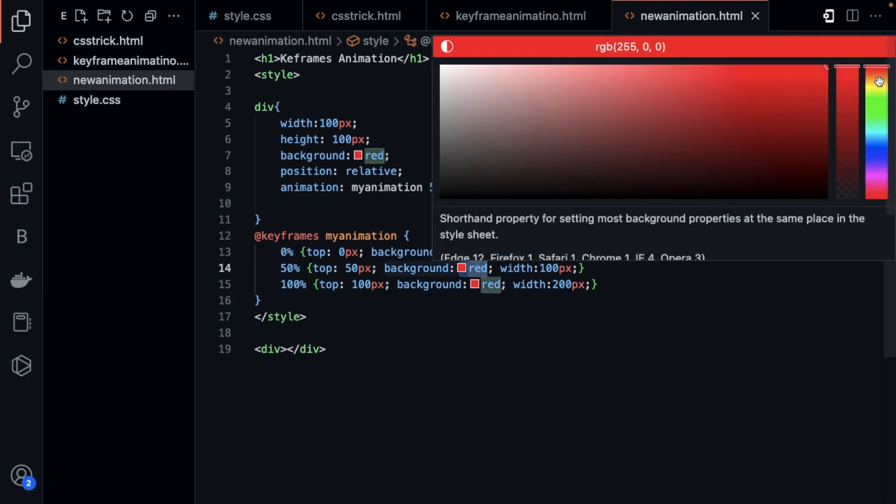
# Pick a yellow shade for the 100% keyframe's background in the color picker.
pyautogui.click(686, 117)
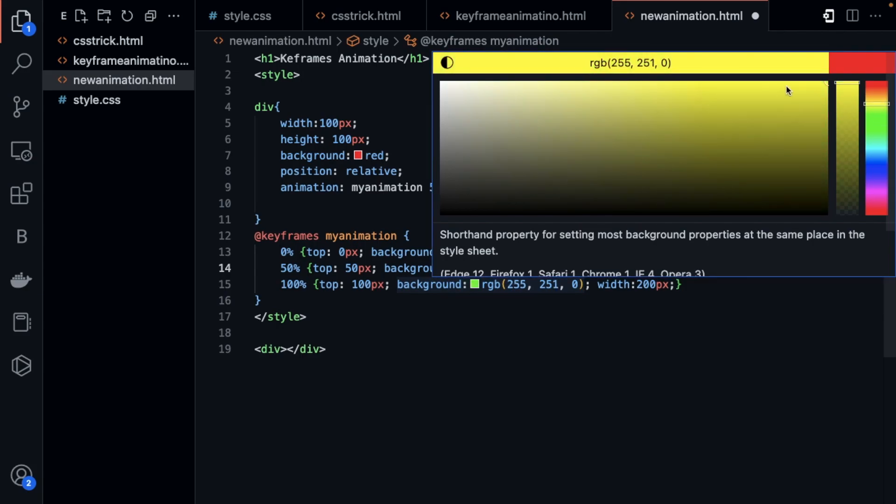
pyautogui.click(517, 349)
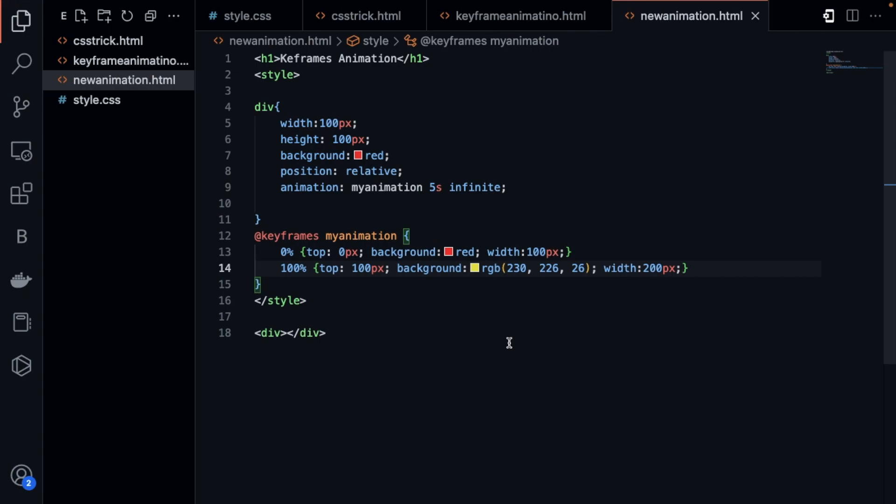
# Edit the final keyframe's 200px width value, then switch to csstrick.html.
pyautogui.doubleClick(656, 268)
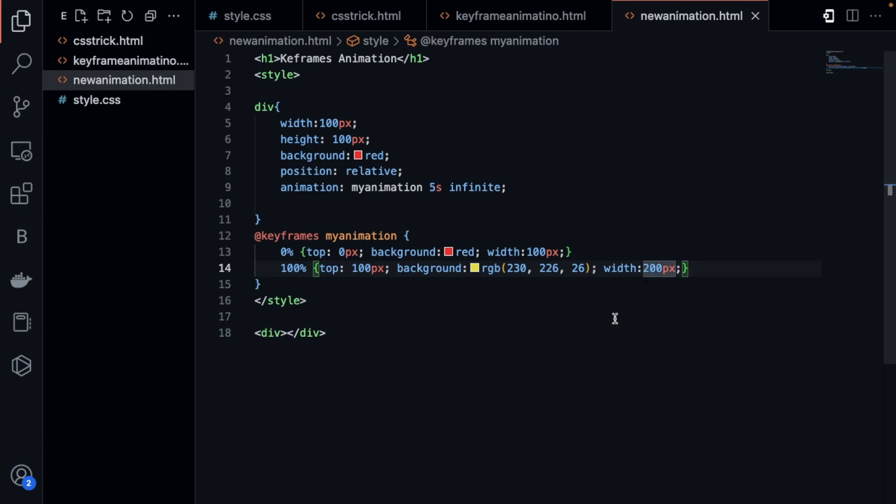
pyautogui.write('7')
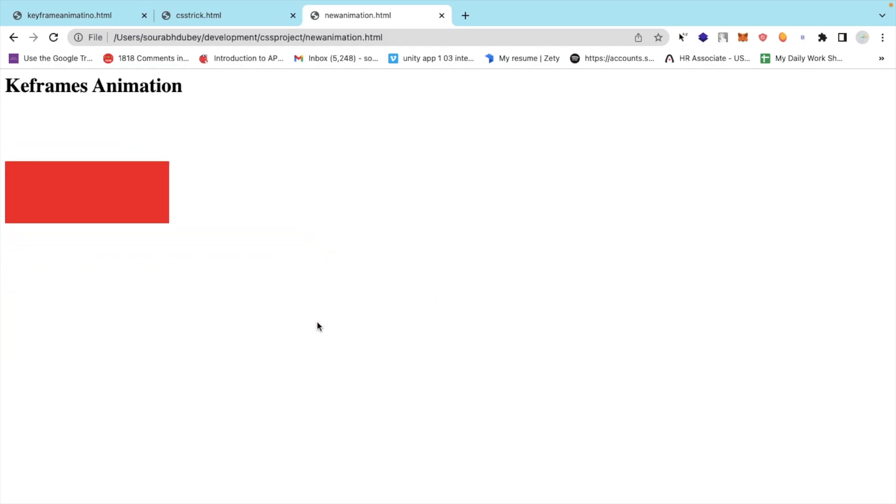
pyautogui.click(227, 16)
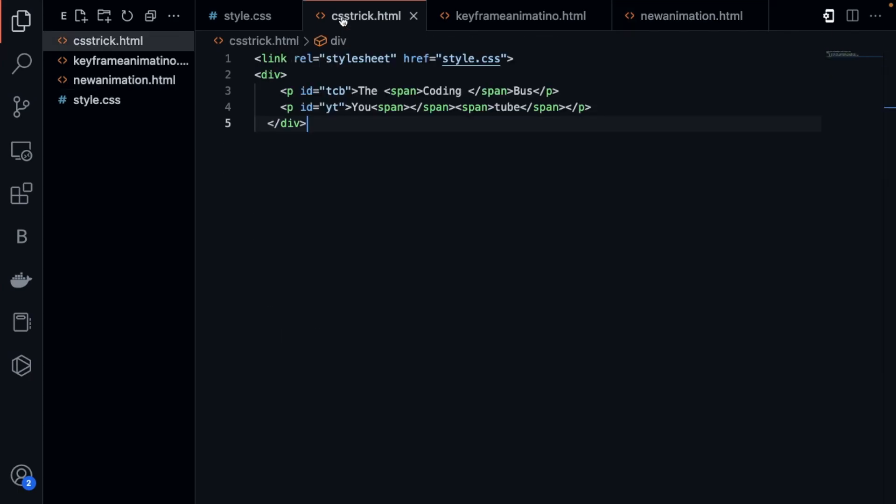
# Show style.css and highlight every use of the upper animation name among its keyframes.
pyautogui.click(248, 16)
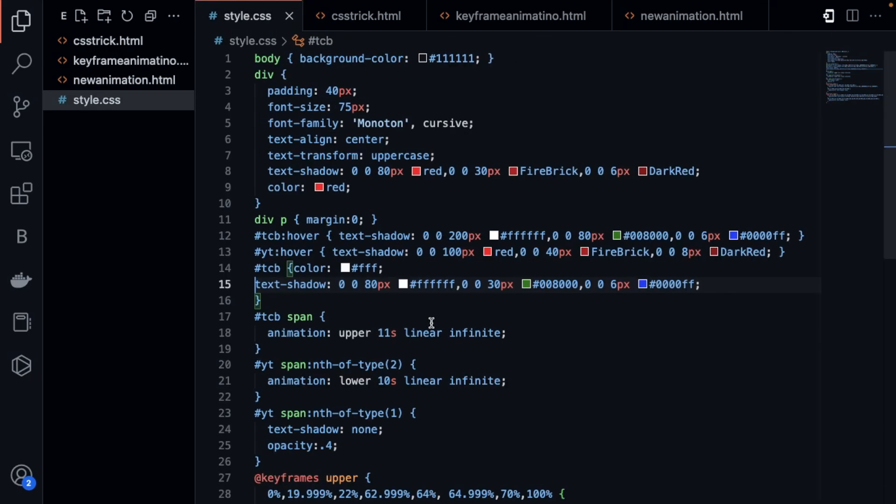
pyautogui.moveTo(520, 392)
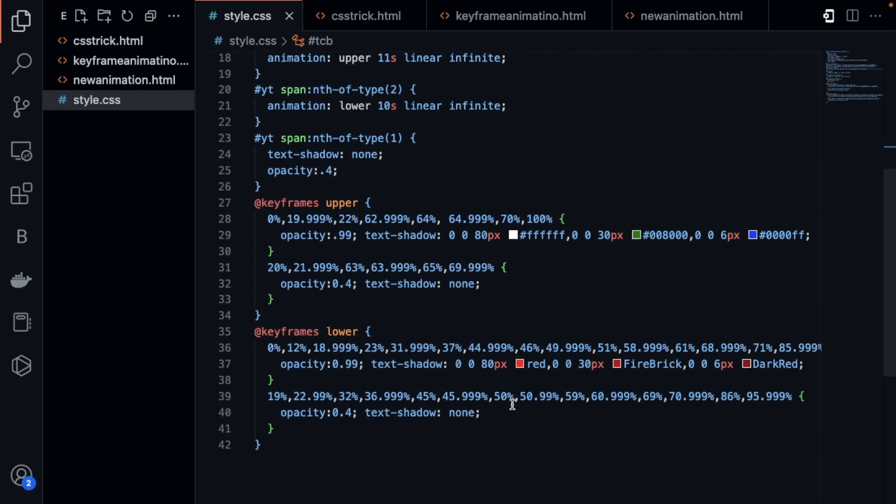
pyautogui.doubleClick(286, 203)
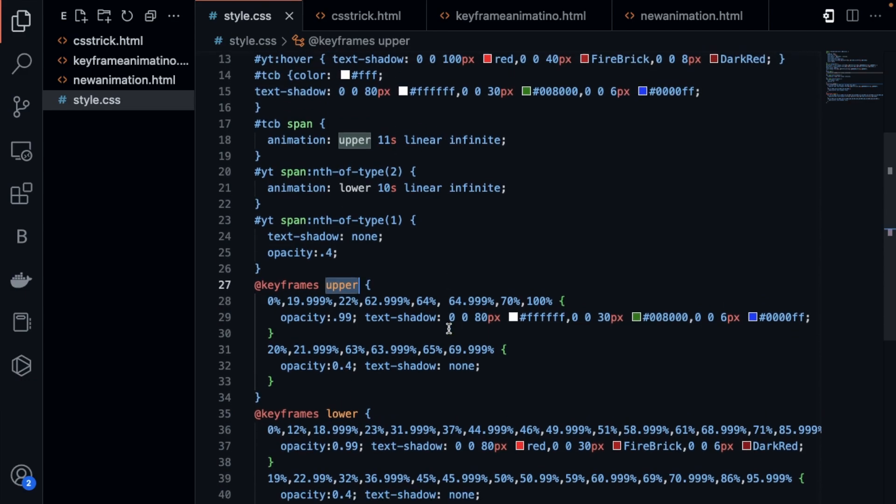
pyautogui.scroll(-3)
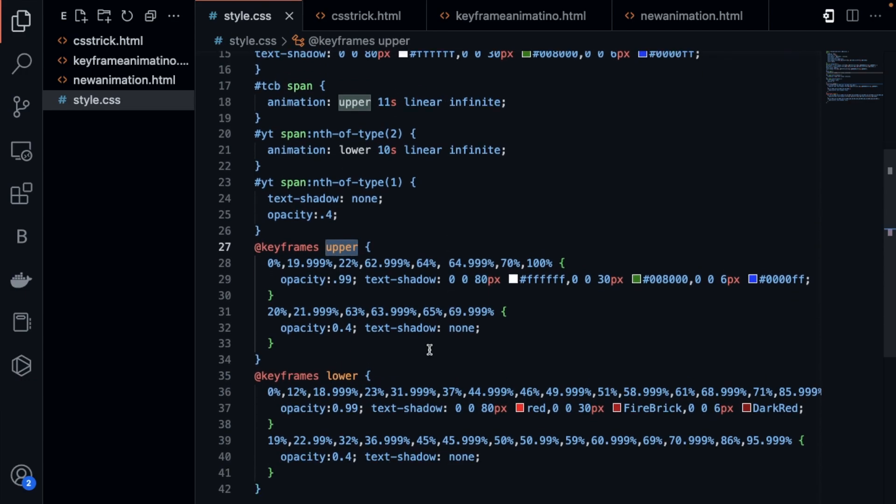